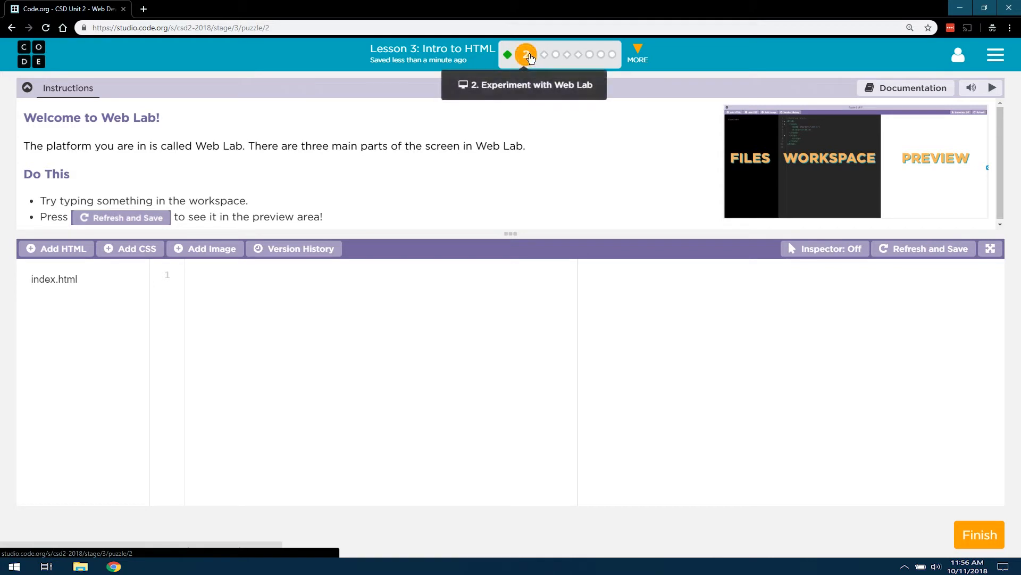
mouse_move(440, 110)
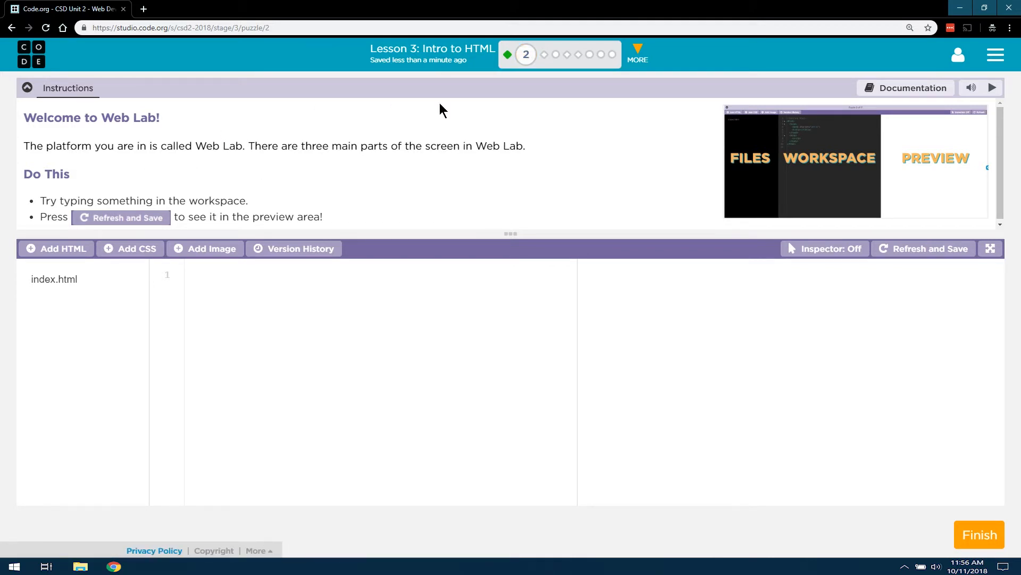
mouse_move(163, 139)
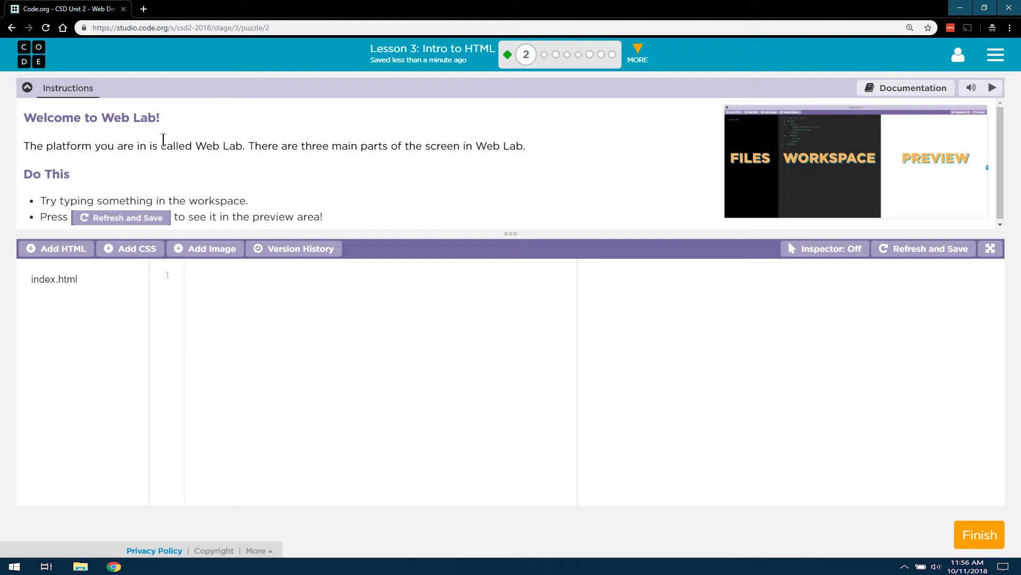
mouse_move(235, 168)
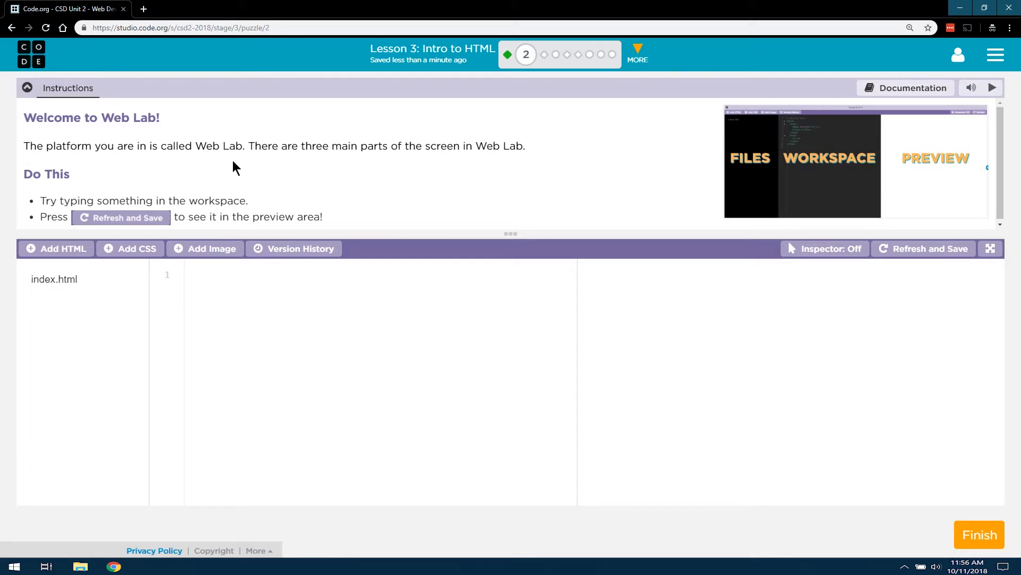
mouse_move(238, 163)
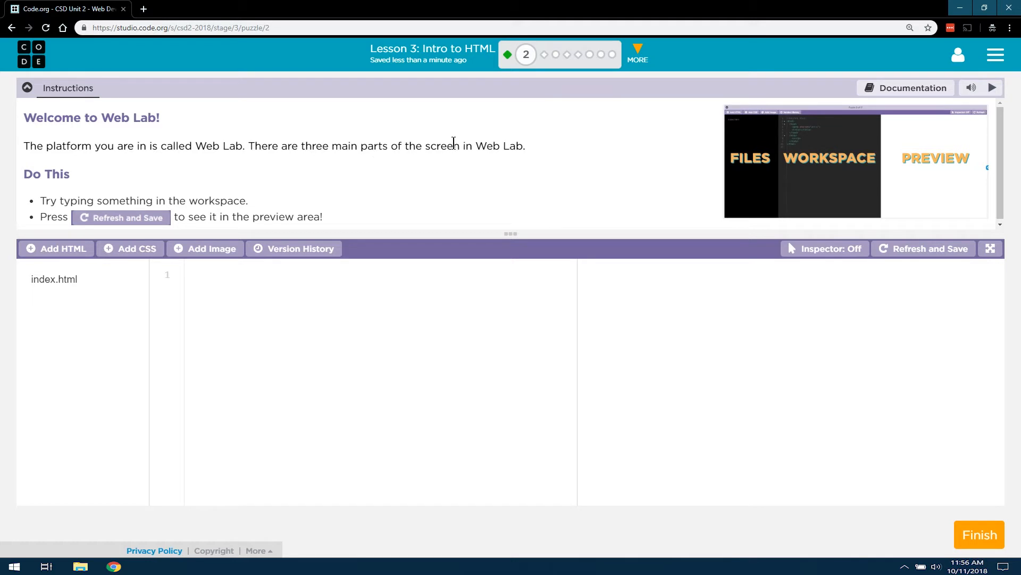
mouse_move(758, 168)
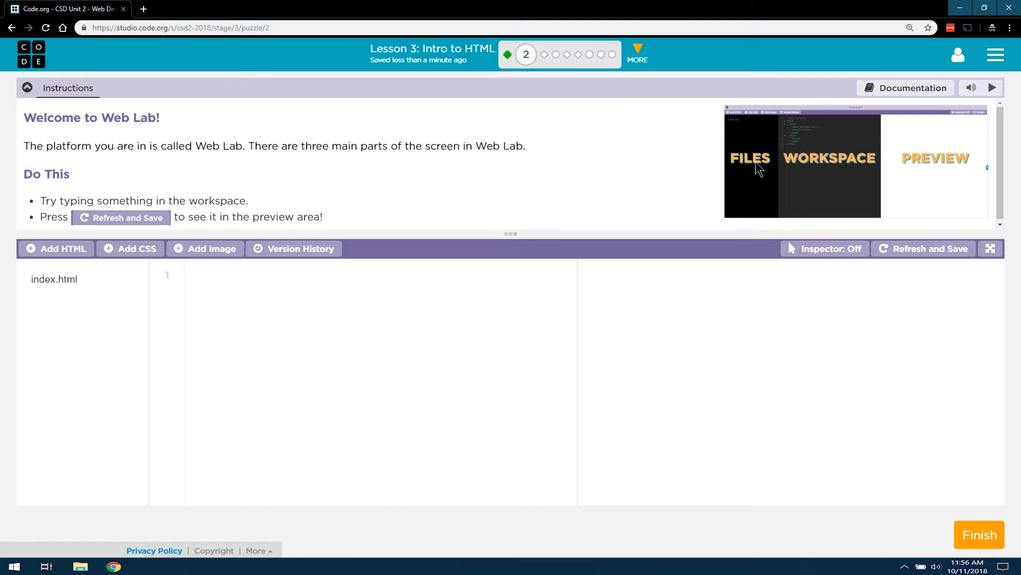
mouse_move(754, 177)
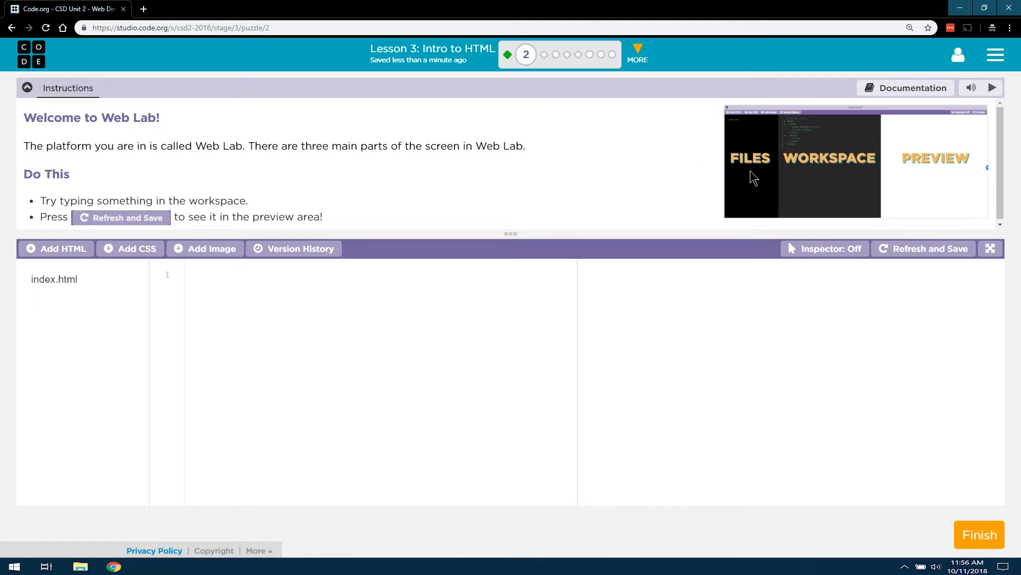
mouse_move(858, 200)
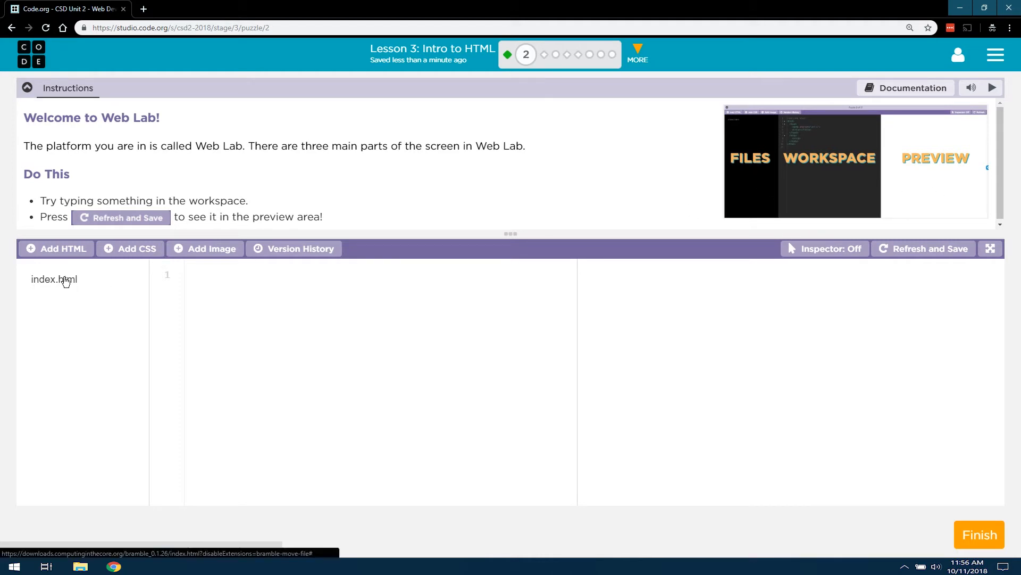
- Open the blank index.html file in the workspace editor
click(55, 279)
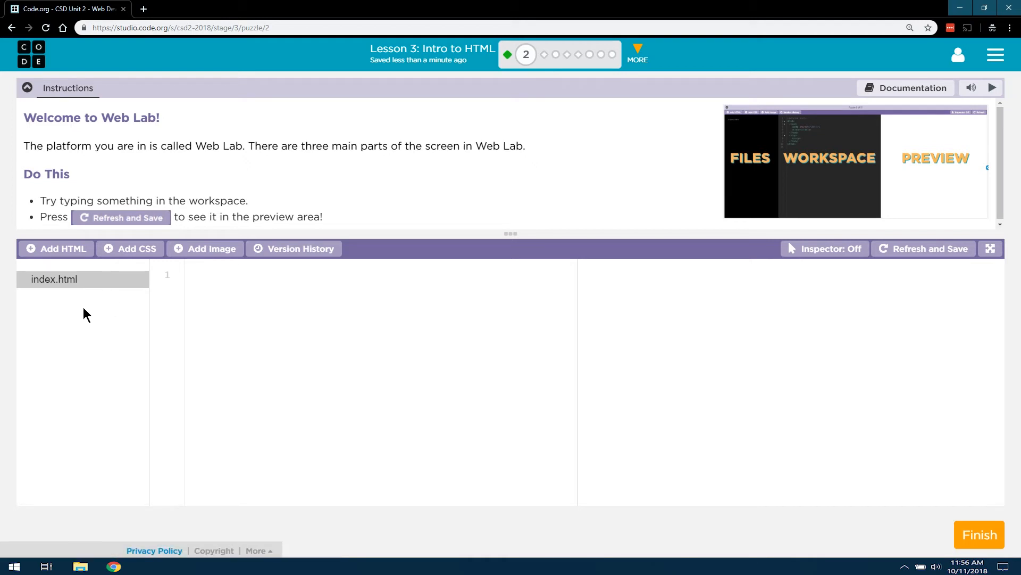
mouse_move(64, 344)
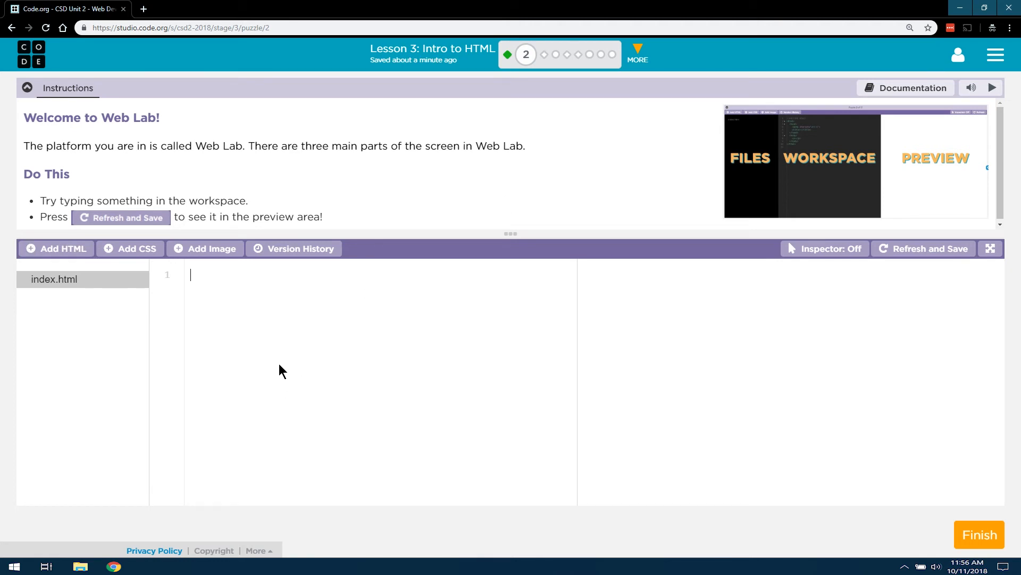
mouse_move(641, 348)
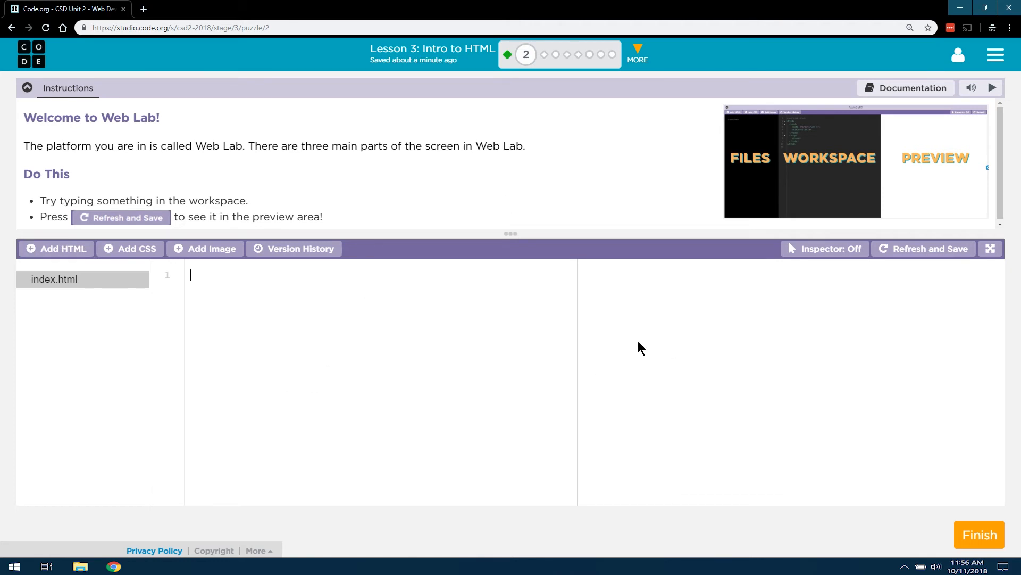
mouse_move(660, 340)
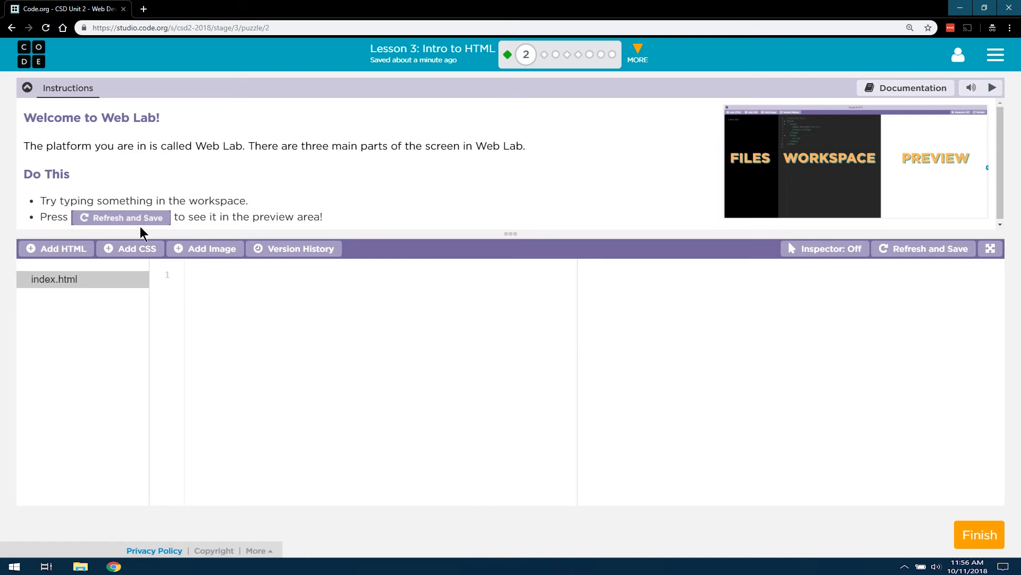
mouse_move(241, 304)
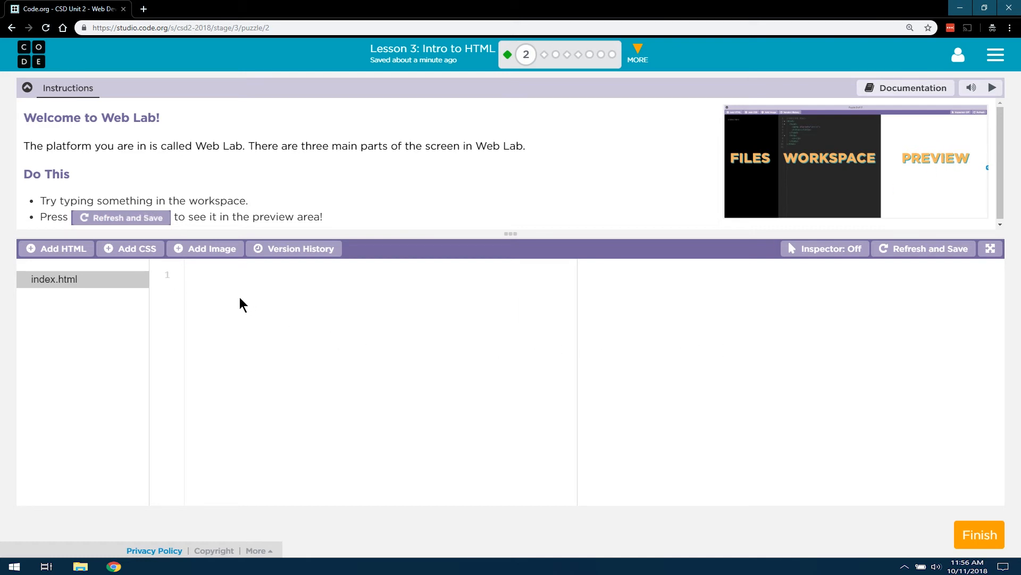
- Enter "Mr. Kaiser's Website" as the first line of index.html
text(M)
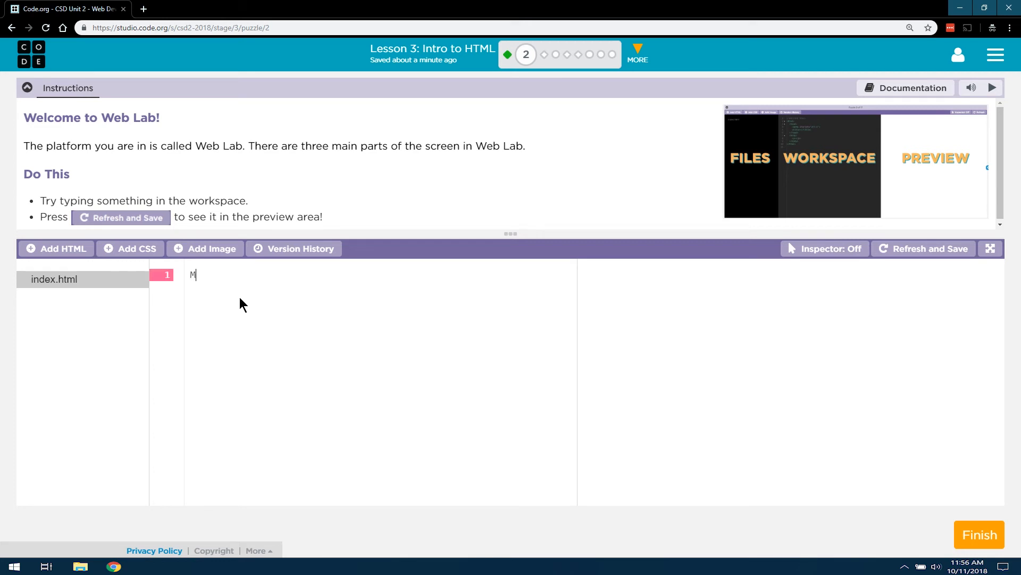
text(r. Kaiser's)
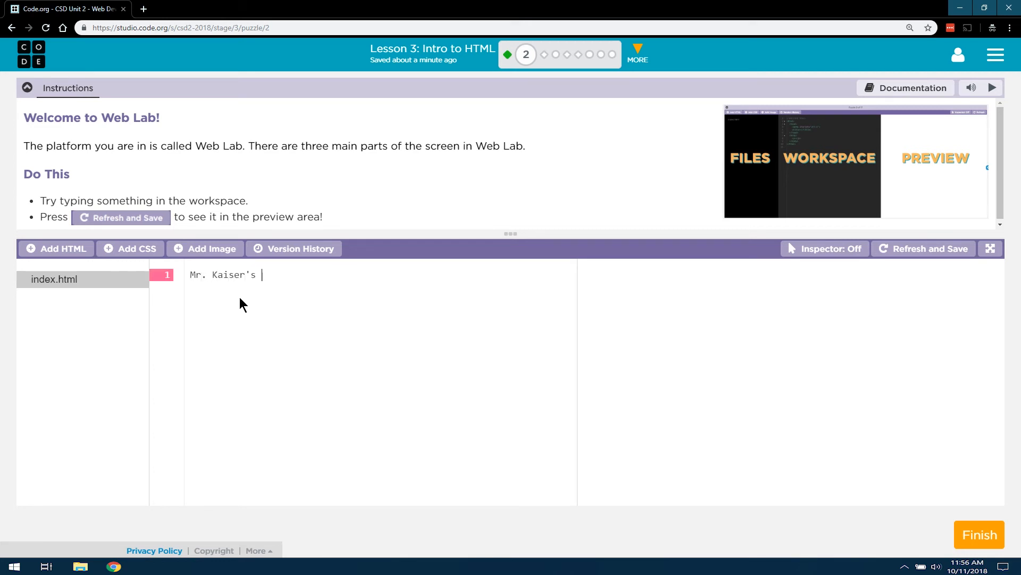
text(Website)
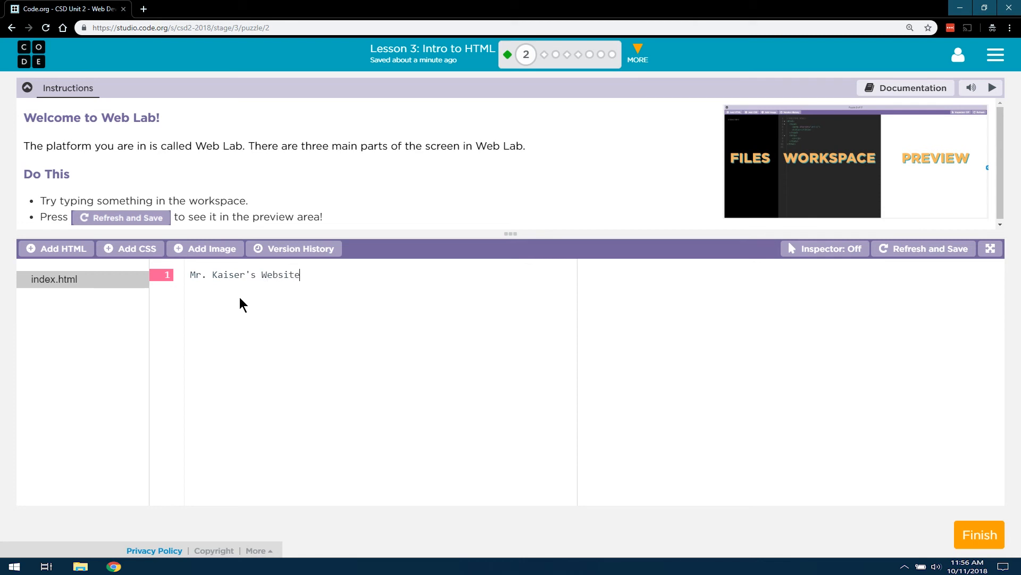
mouse_move(91, 221)
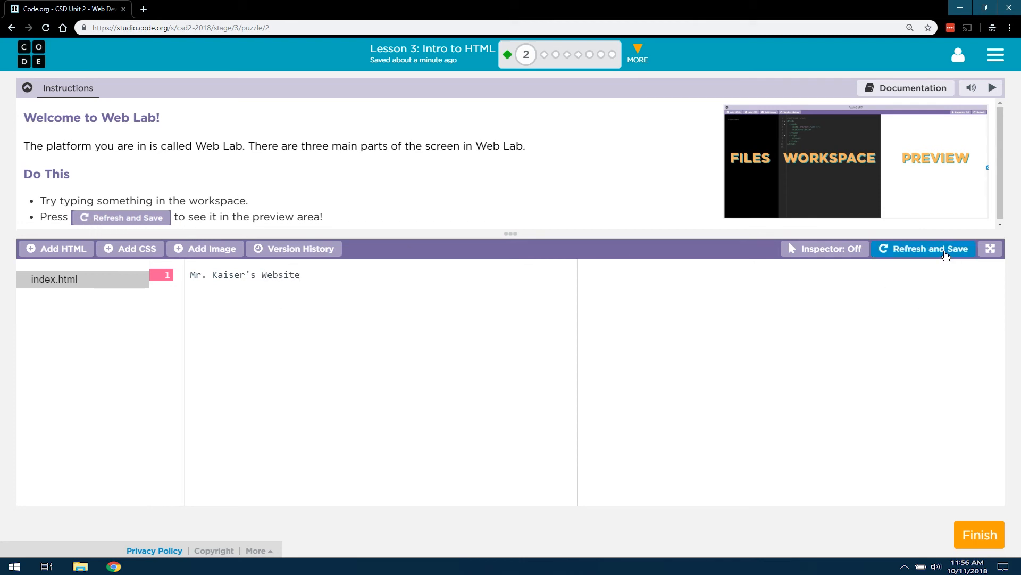
- Save index.html so the preview shows "Mr. Kaiser's Website"
click(923, 248)
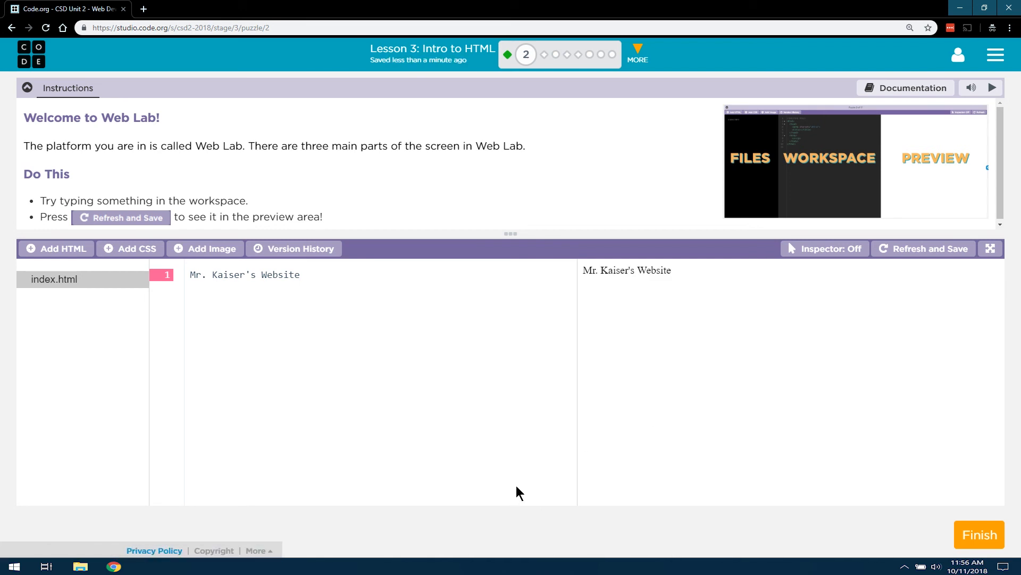
mouse_move(528, 423)
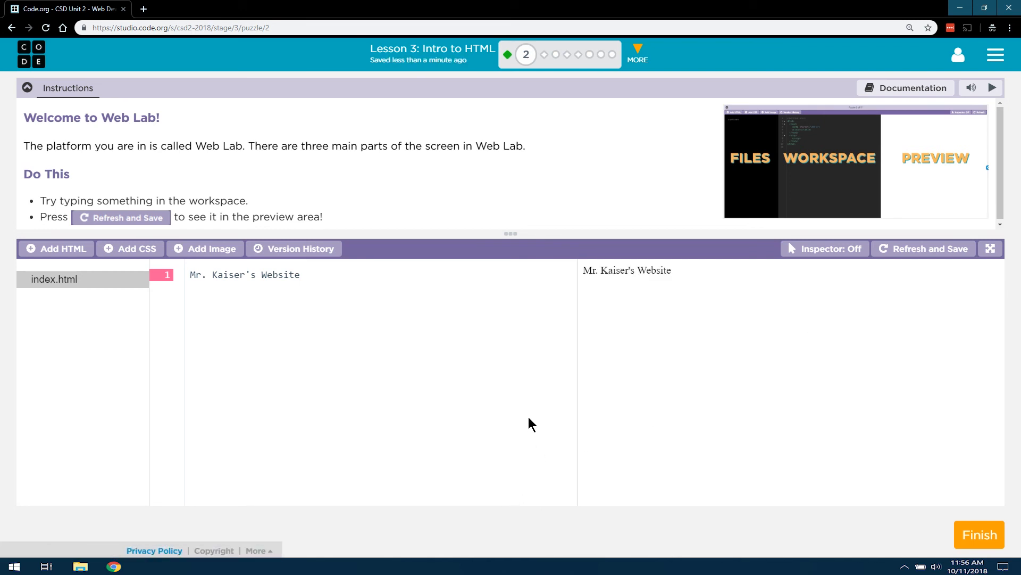
mouse_move(533, 420)
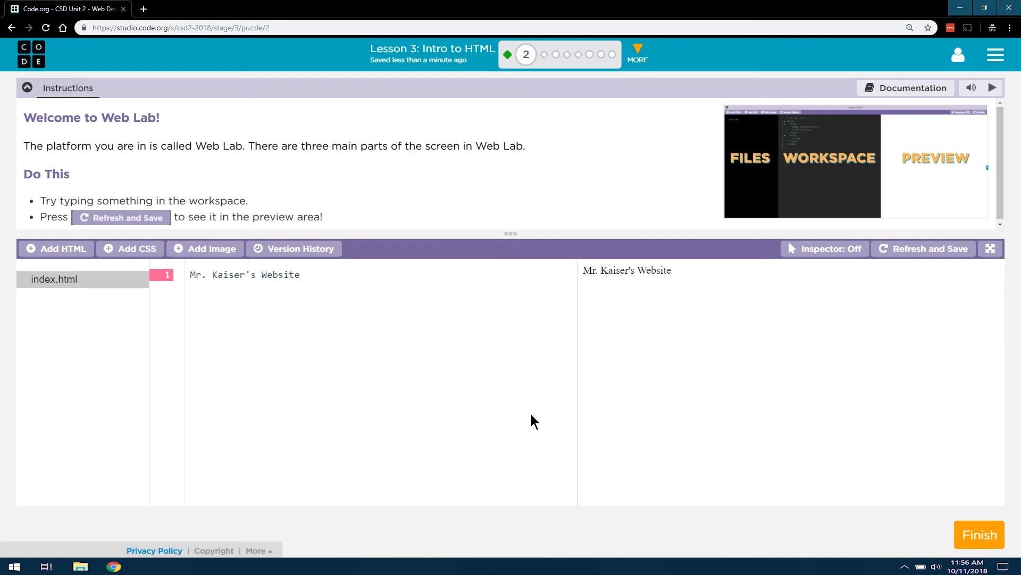
mouse_move(652, 264)
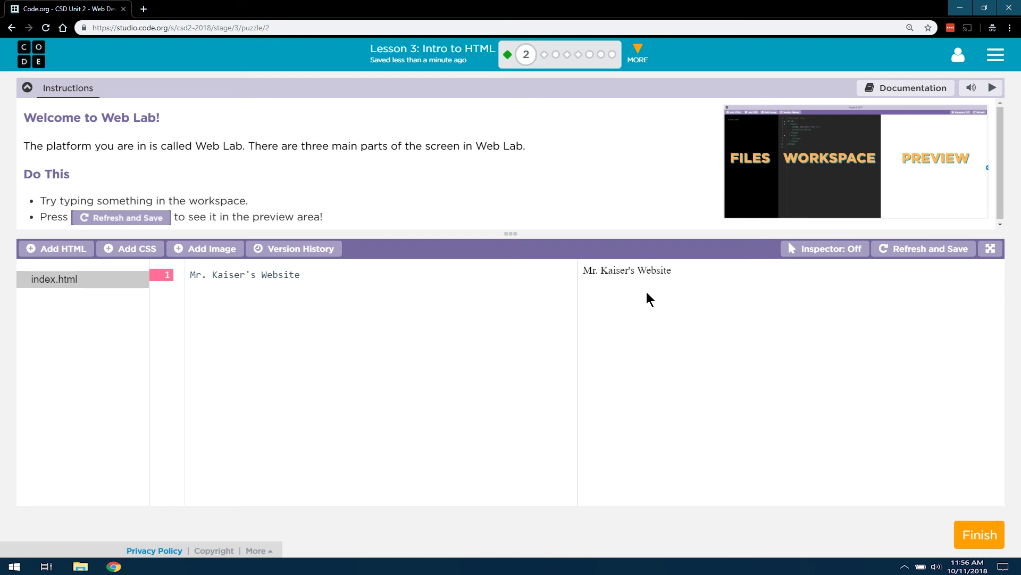
mouse_move(779, 423)
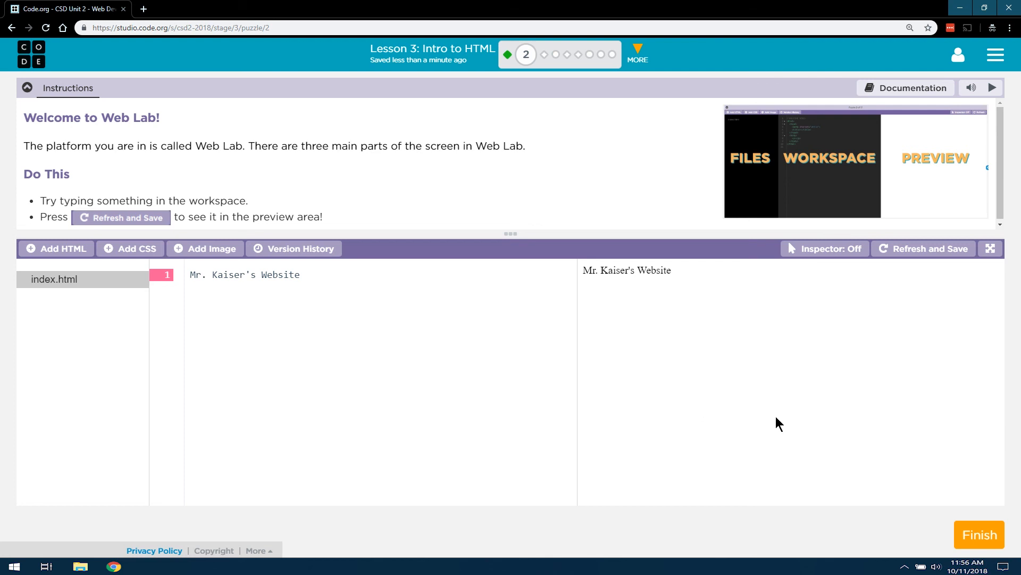